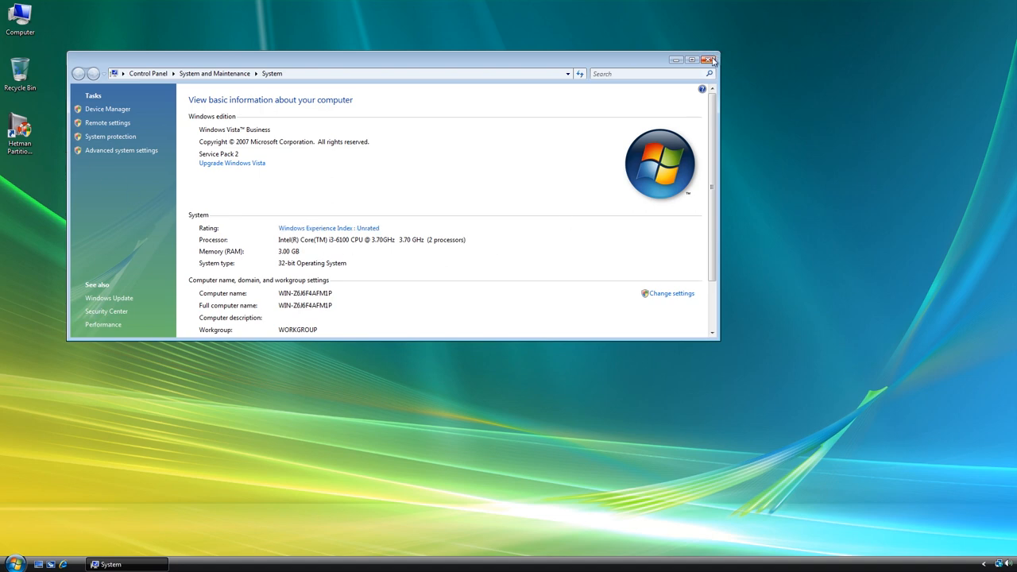
Step: Review the six Office files in Documents via Computer, then return to the bare desktop
left_click(710, 60)
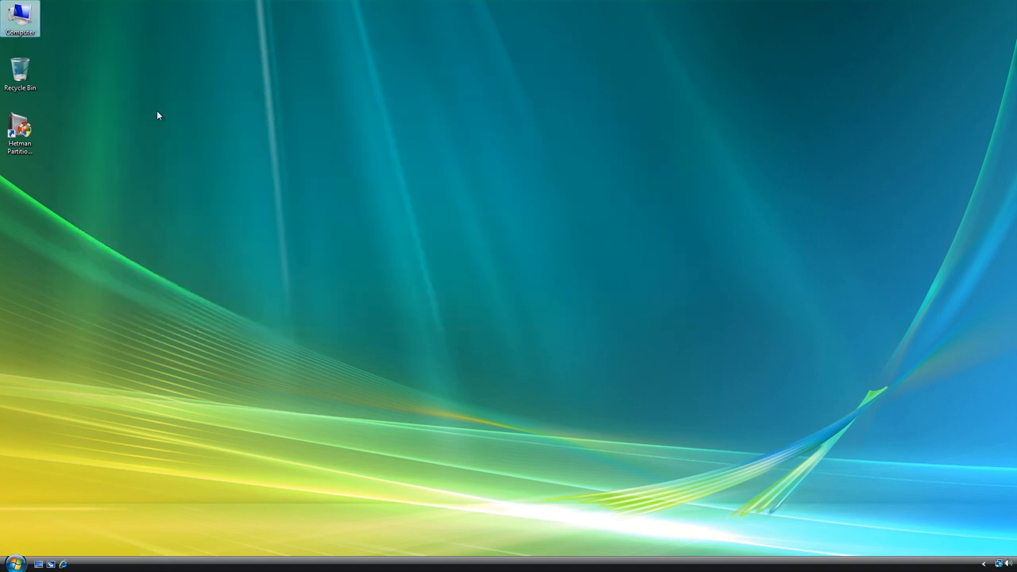
double_click(19, 19)
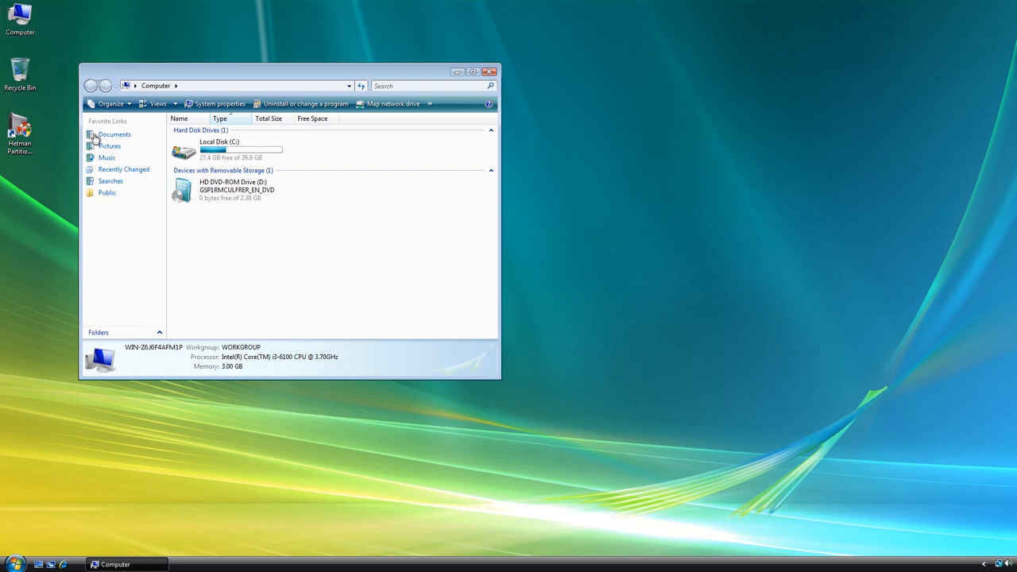
left_click(114, 134)
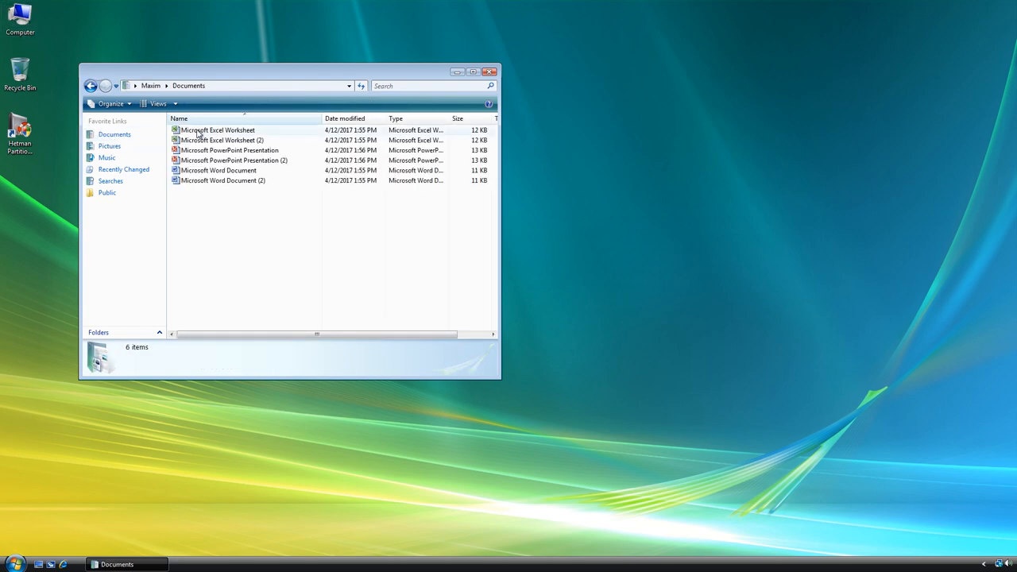
mouse_move(280, 130)
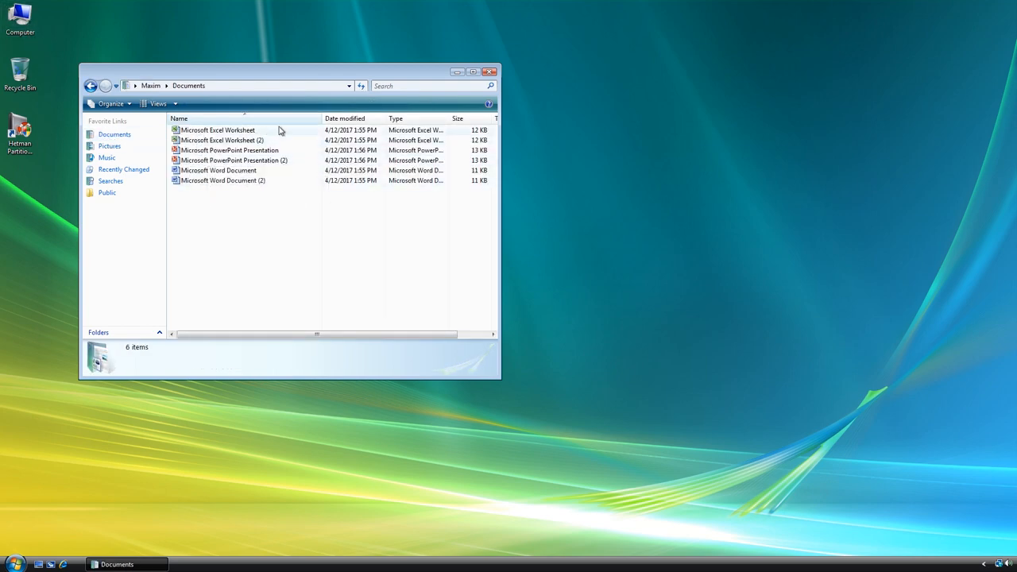
left_click(490, 72)
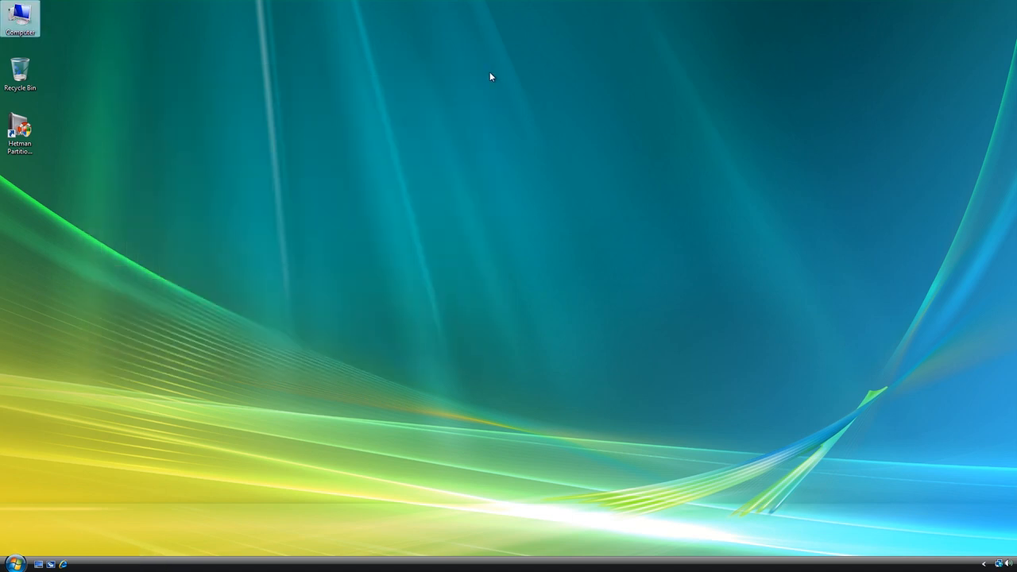
left_click(13, 563)
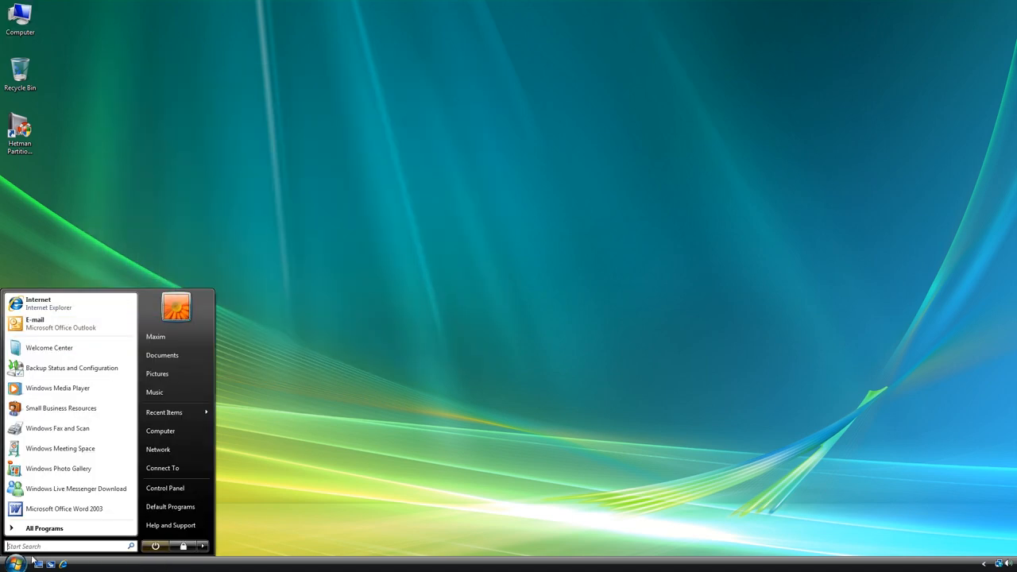
left_click(44, 528)
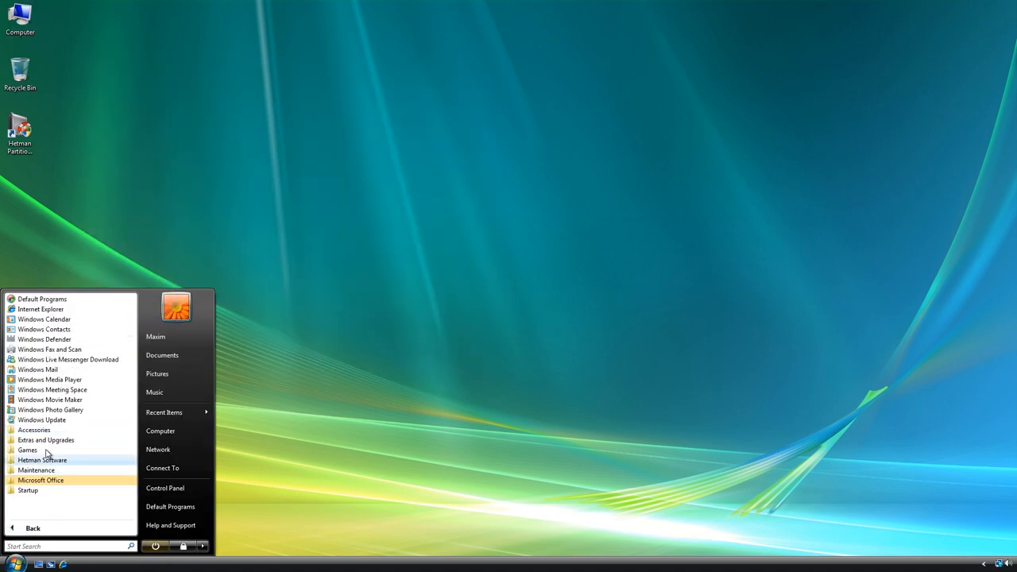
left_click(41, 461)
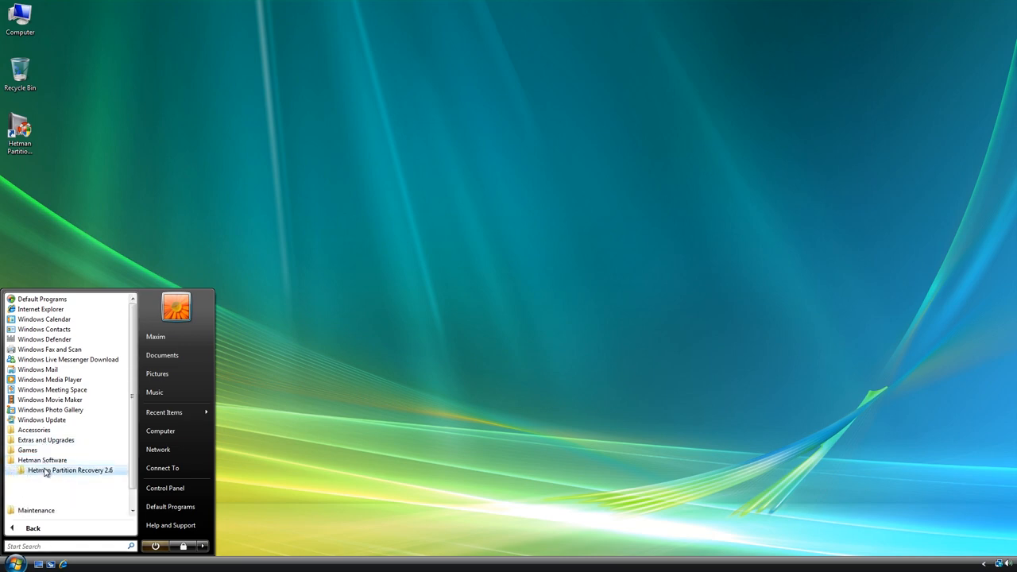
left_click(70, 471)
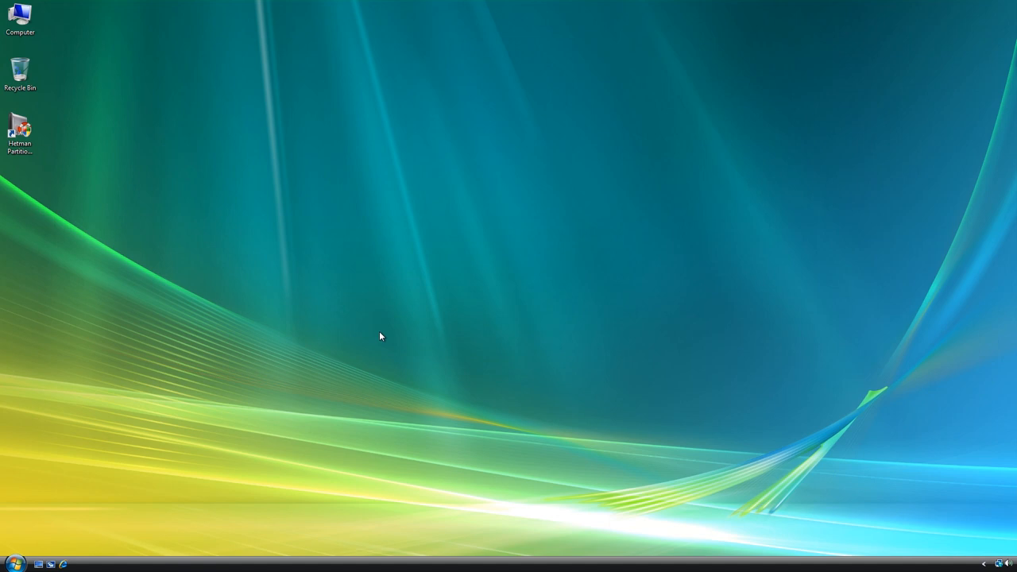
mouse_move(301, 254)
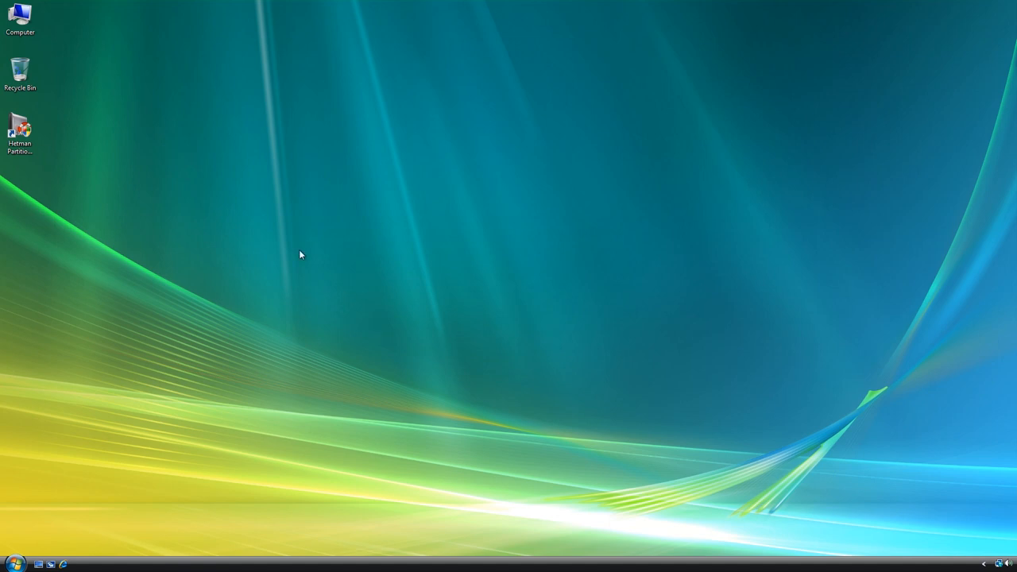
Step: Browse the Windows 7 DVD's files through the drive's AutoPlay 'Open folder' choice
double_click(19, 18)
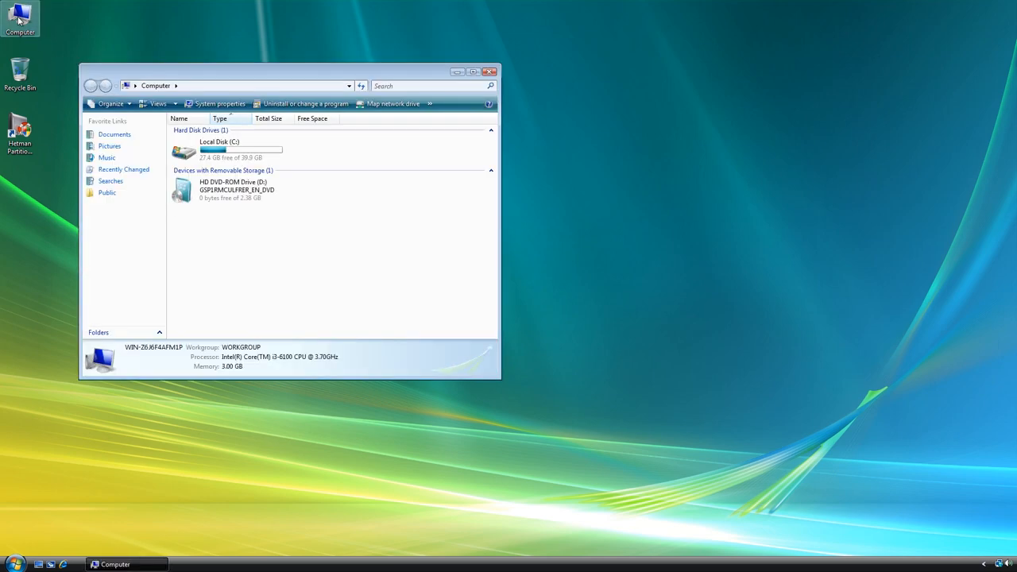
right_click(184, 190)
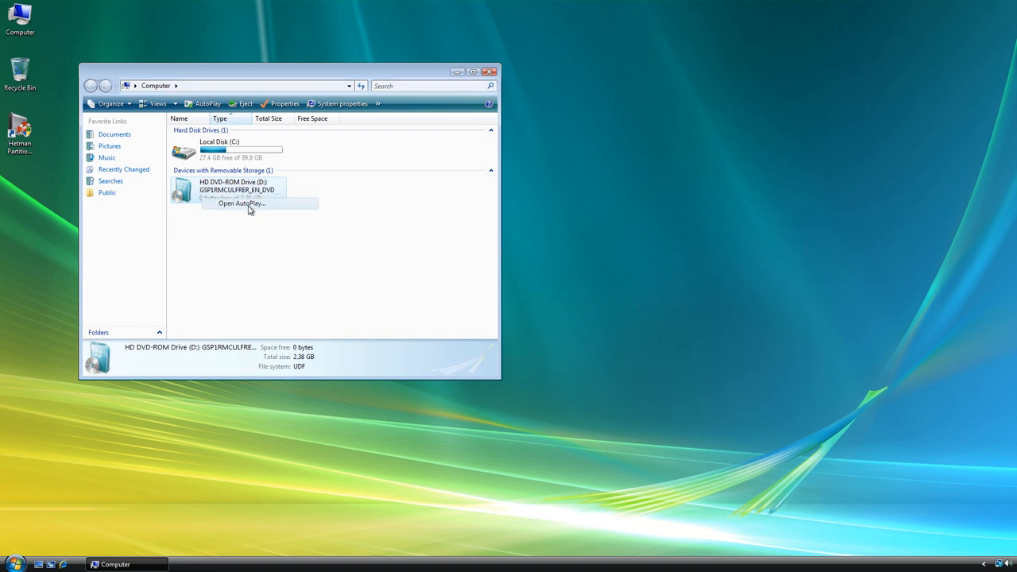
left_click(241, 203)
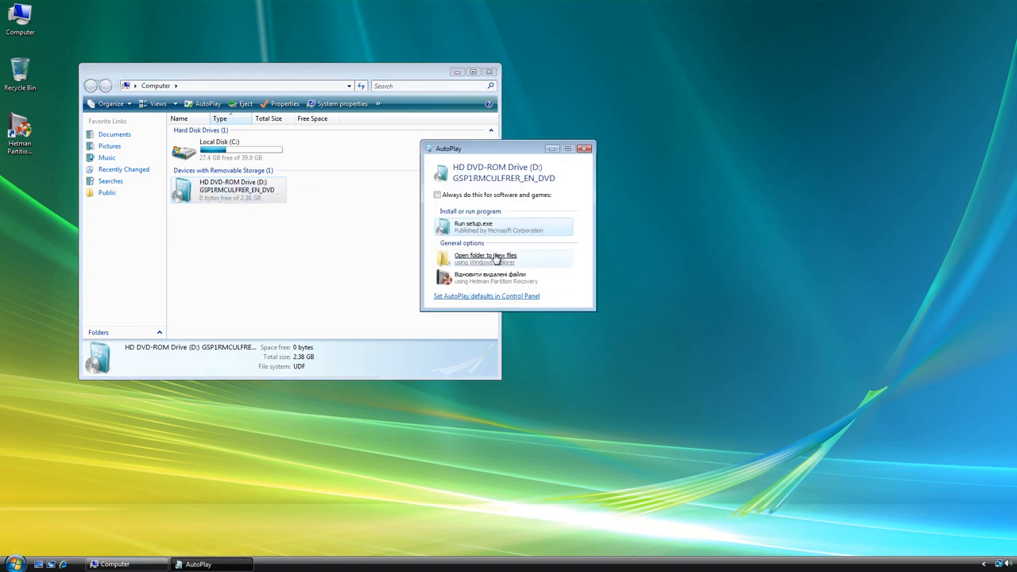
left_click(486, 257)
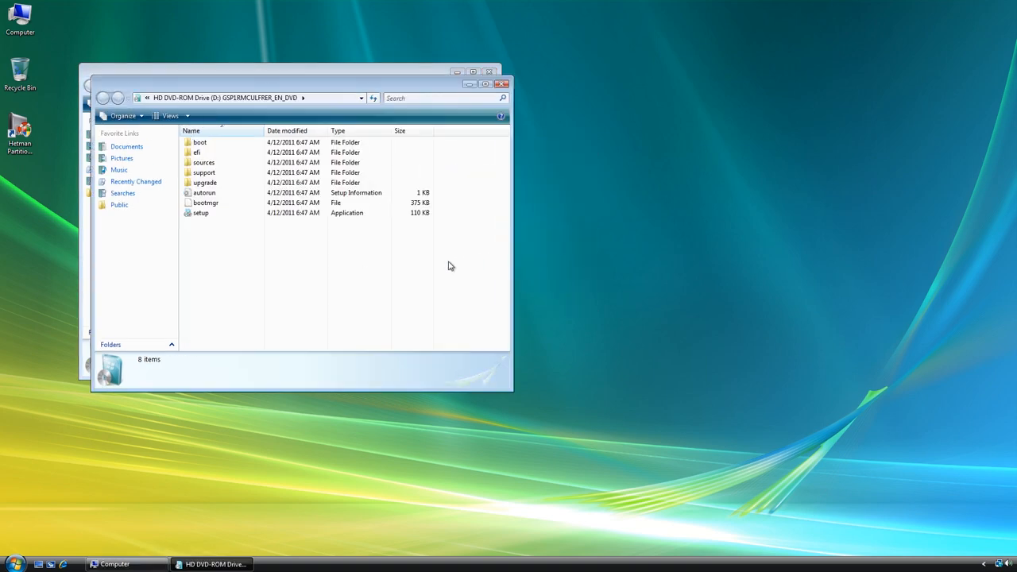
Step: Launch setup from the DVD with administrator rights, reaching the permission prompt
left_click(200, 213)
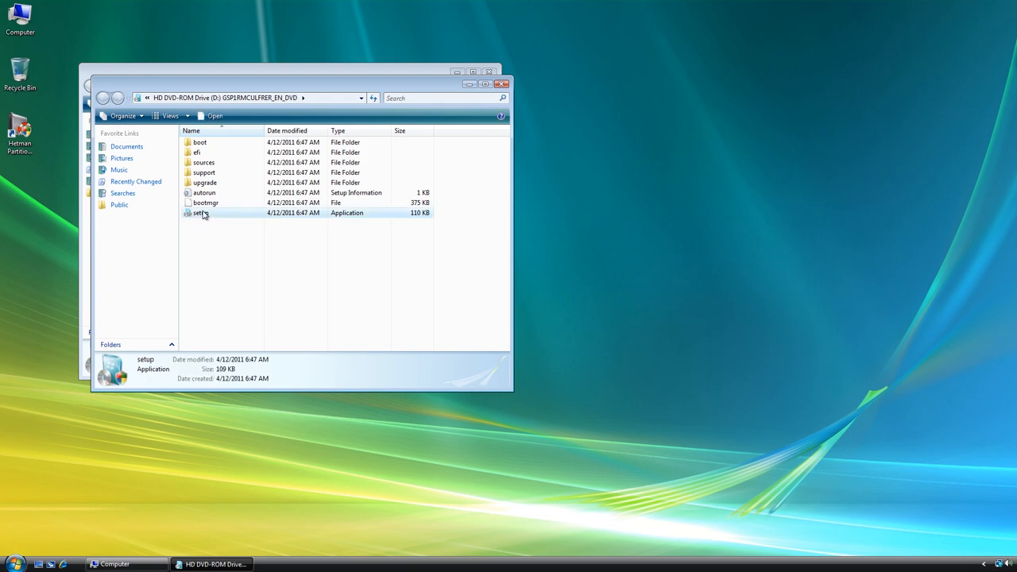
right_click(200, 213)
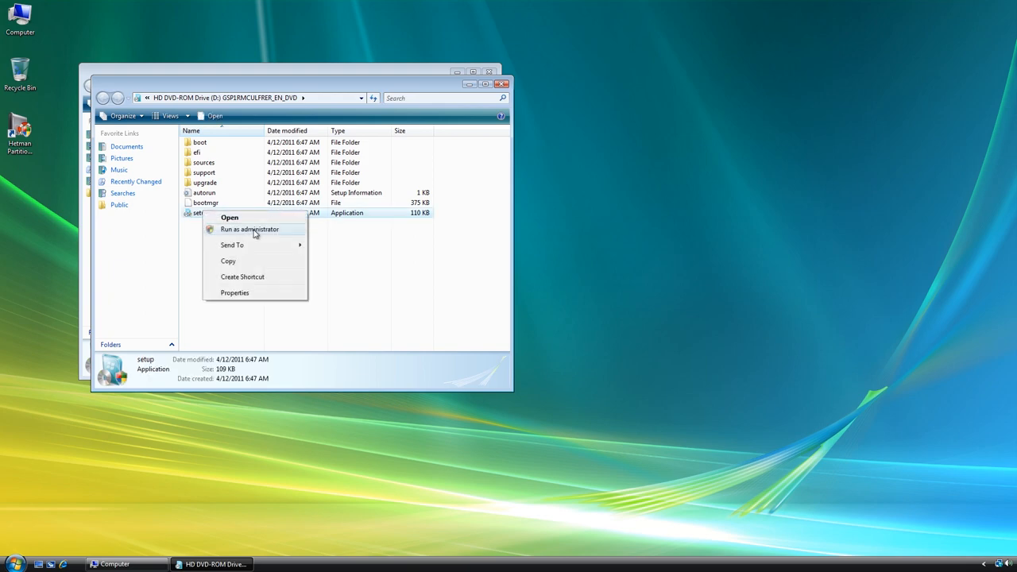
left_click(248, 229)
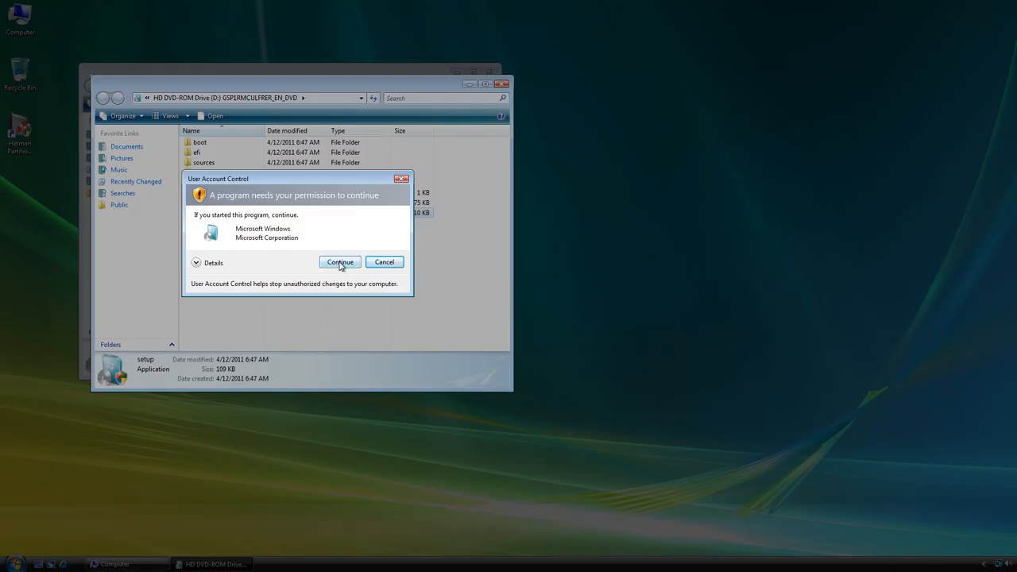
Step: Grant setup permission in User Account Control and choose Install now
left_click(341, 262)
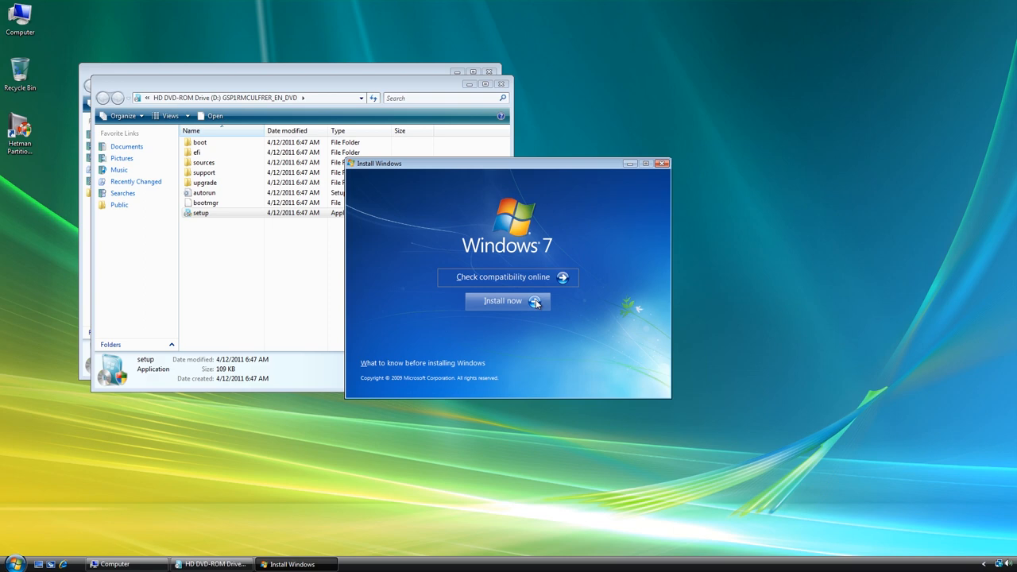
left_click(662, 162)
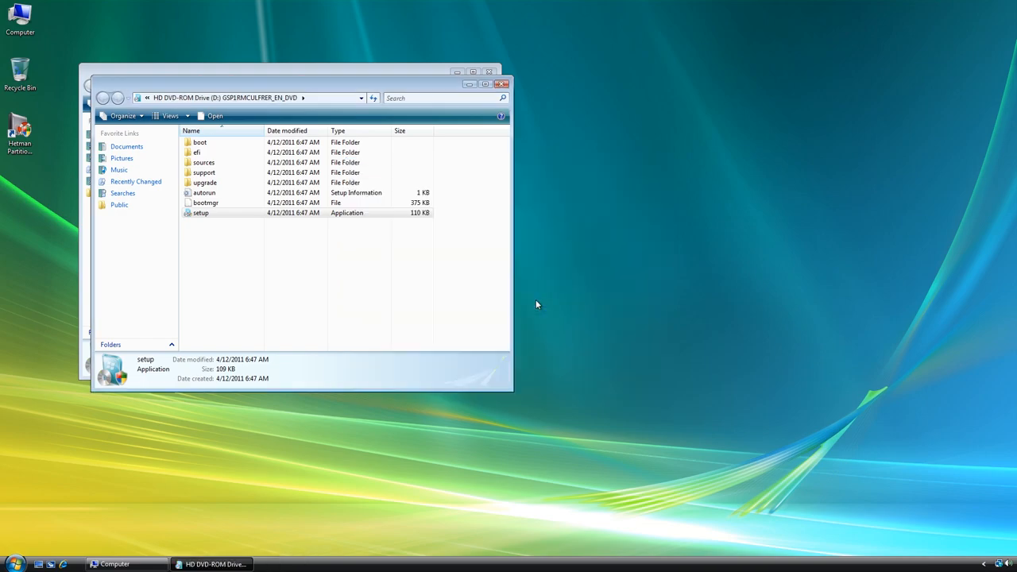
Step: Relaunch setup, accept the Windows 7 Ultimate SP1 license terms and continue
double_click(200, 213)
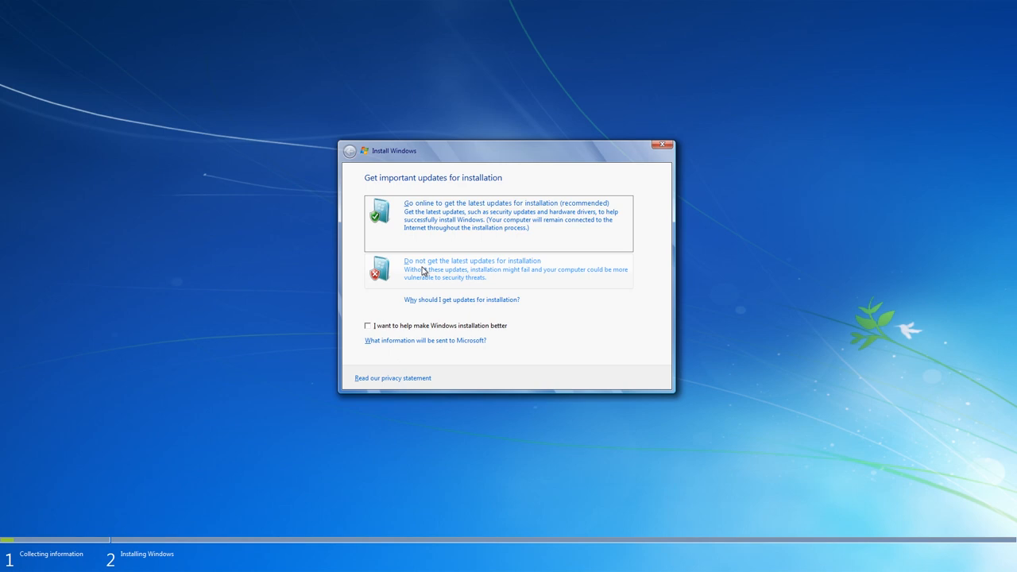
mouse_move(432, 274)
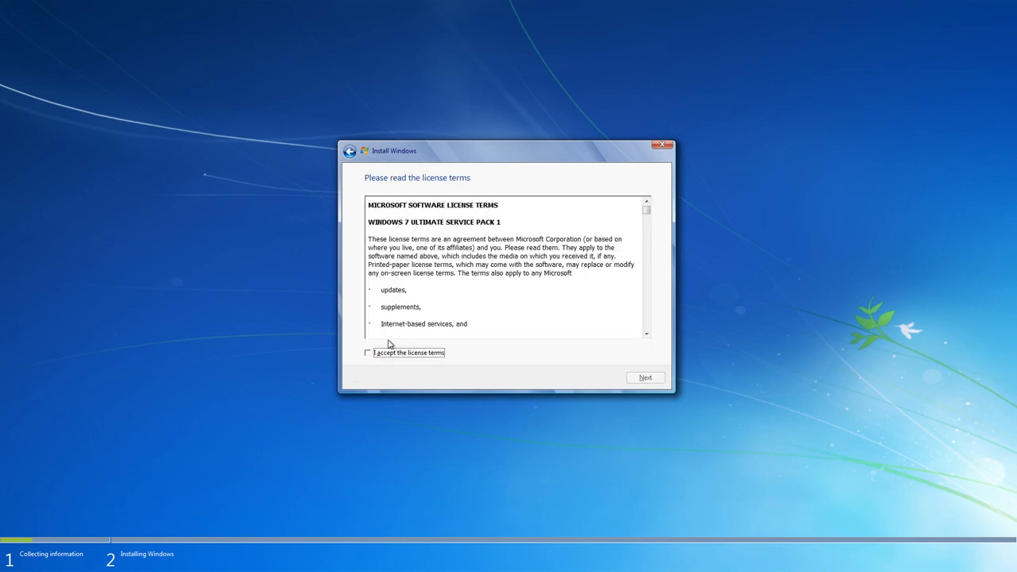
left_click(367, 353)
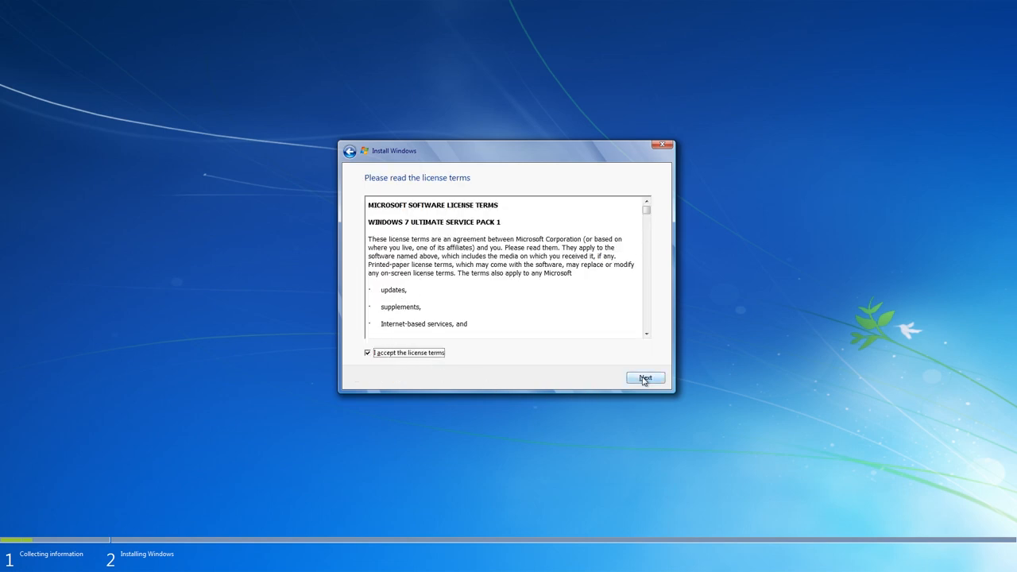
left_click(645, 379)
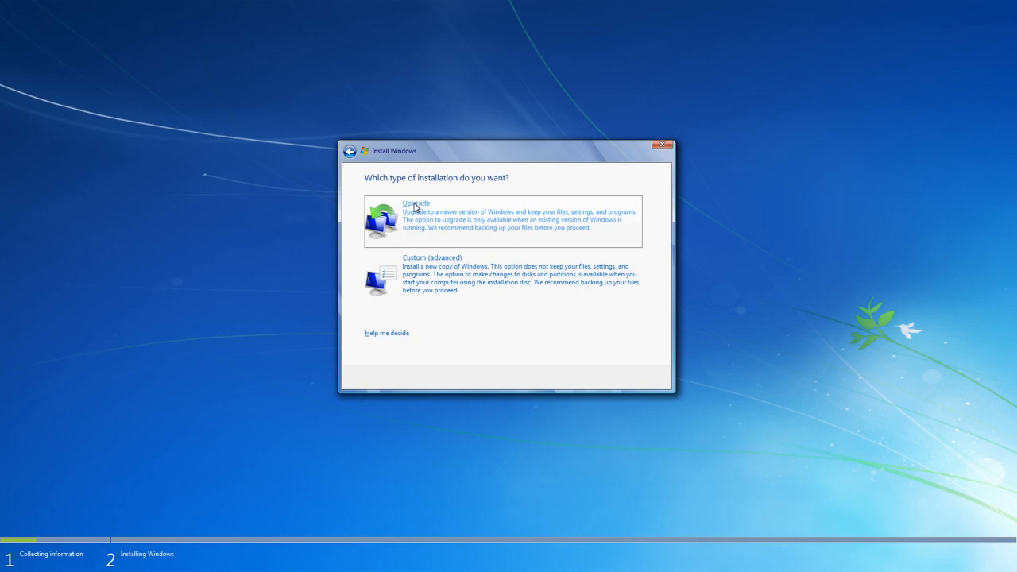
Step: Select the Upgrade installation type that keeps files, settings and programs
left_click(417, 215)
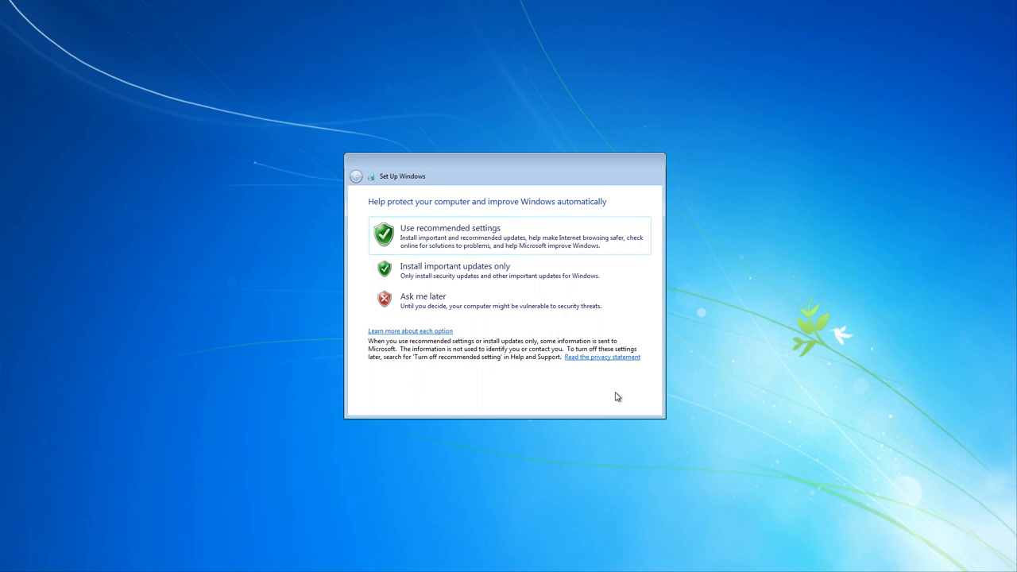
mouse_move(606, 392)
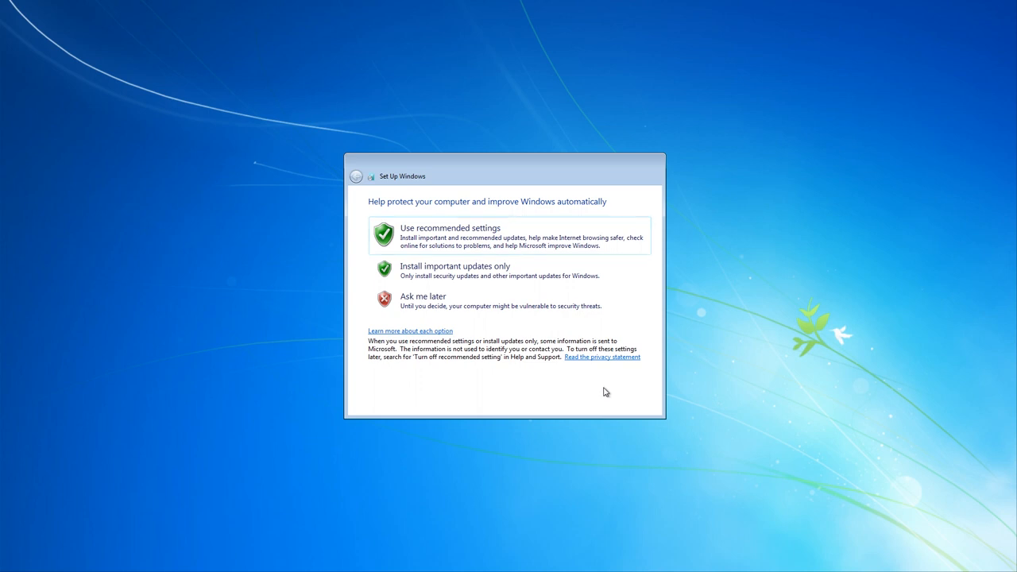
mouse_move(445, 301)
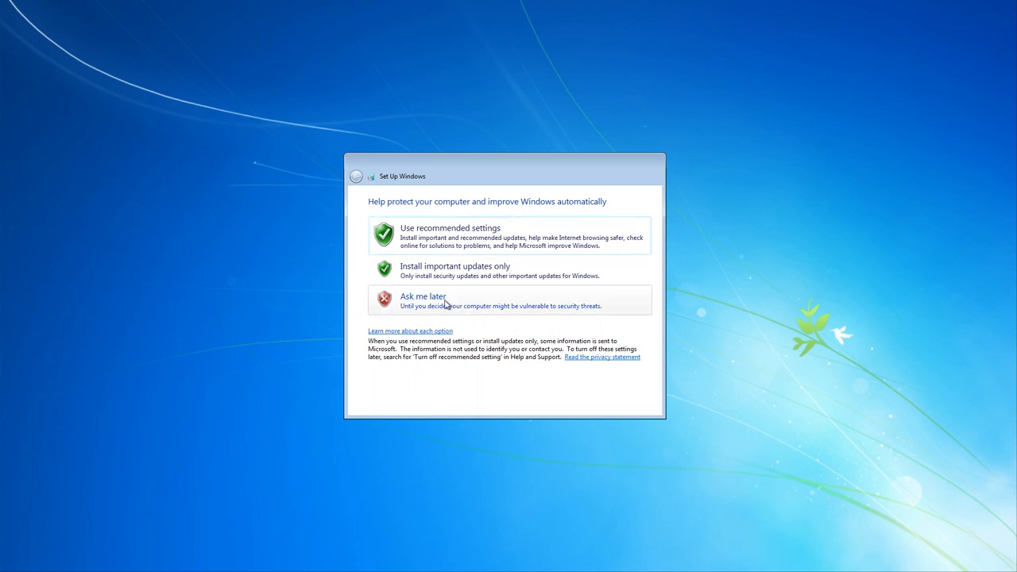
mouse_move(437, 235)
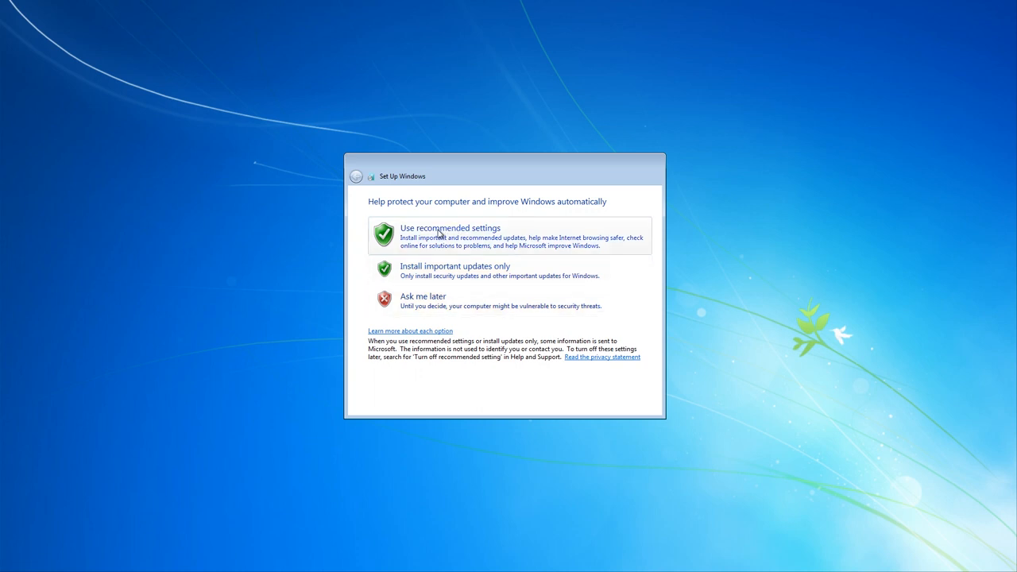
mouse_move(413, 324)
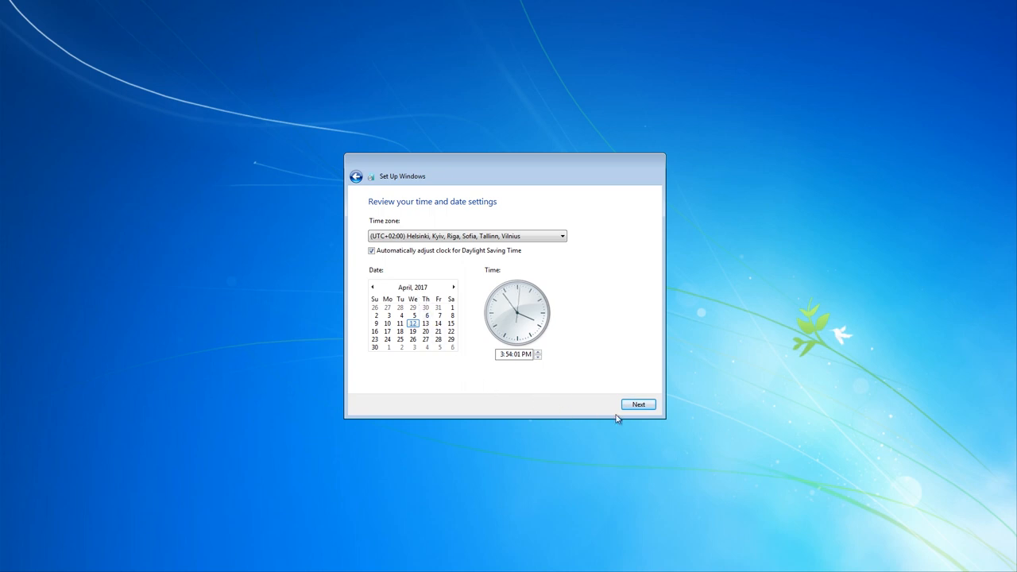
Step: Accept the time and date, untick automatic activation and skip the product key
left_click(639, 405)
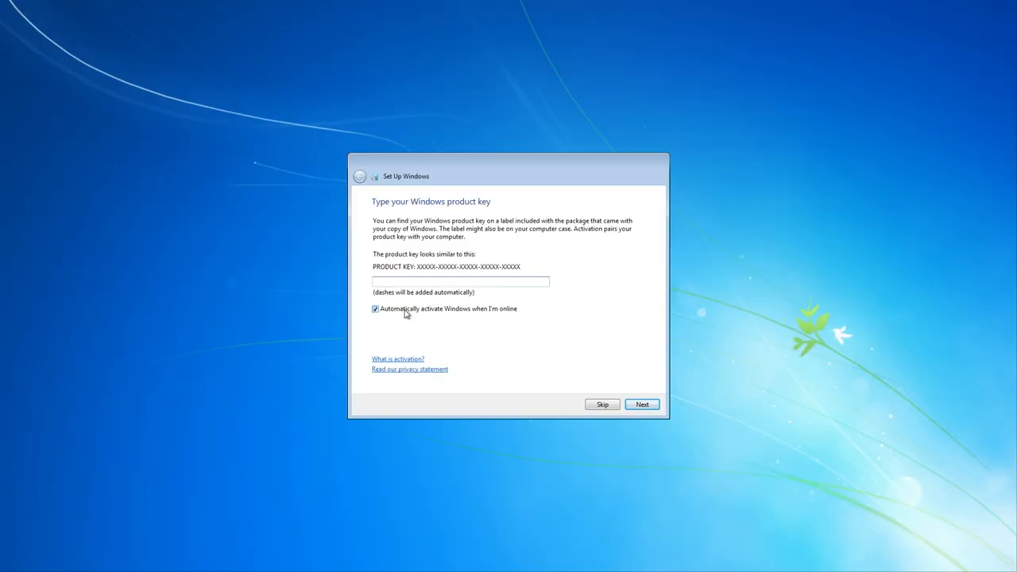
left_click(376, 308)
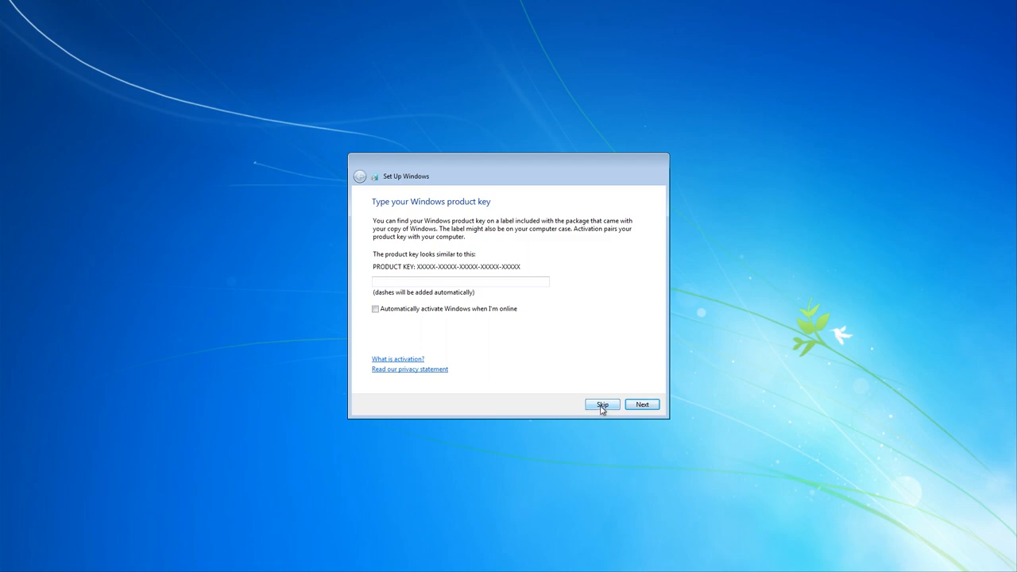
left_click(601, 405)
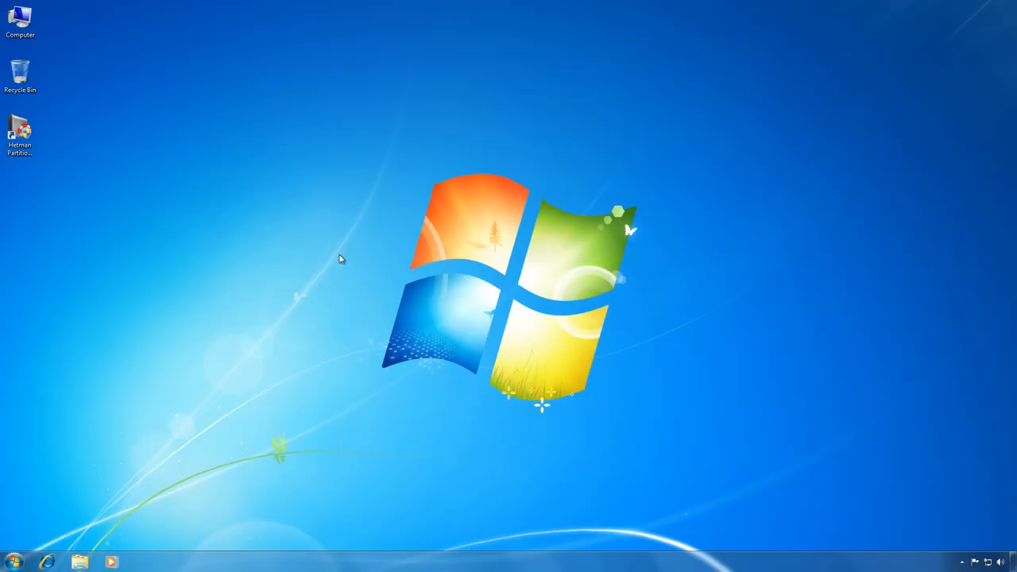
left_click(19, 130)
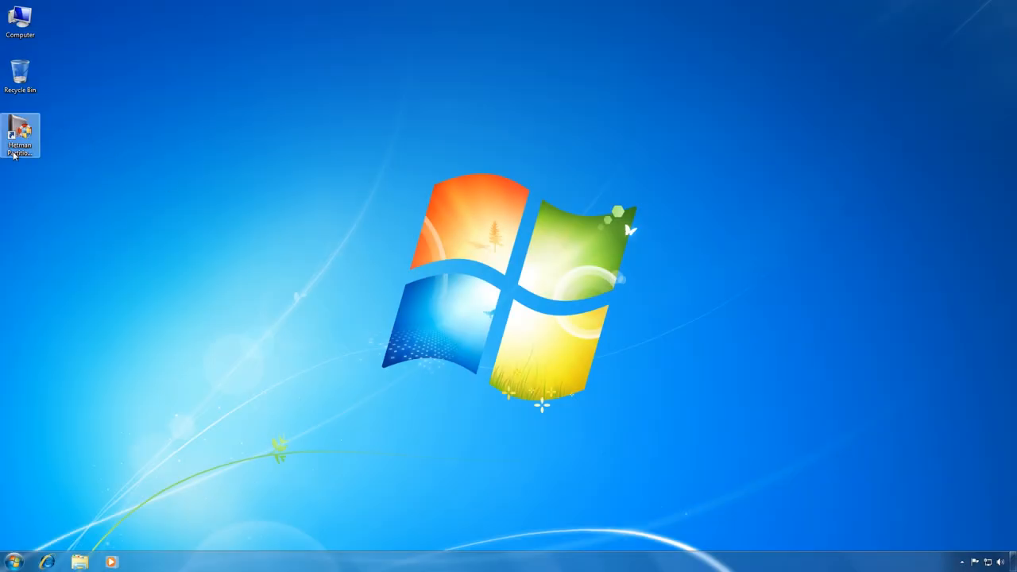
left_click(19, 19)
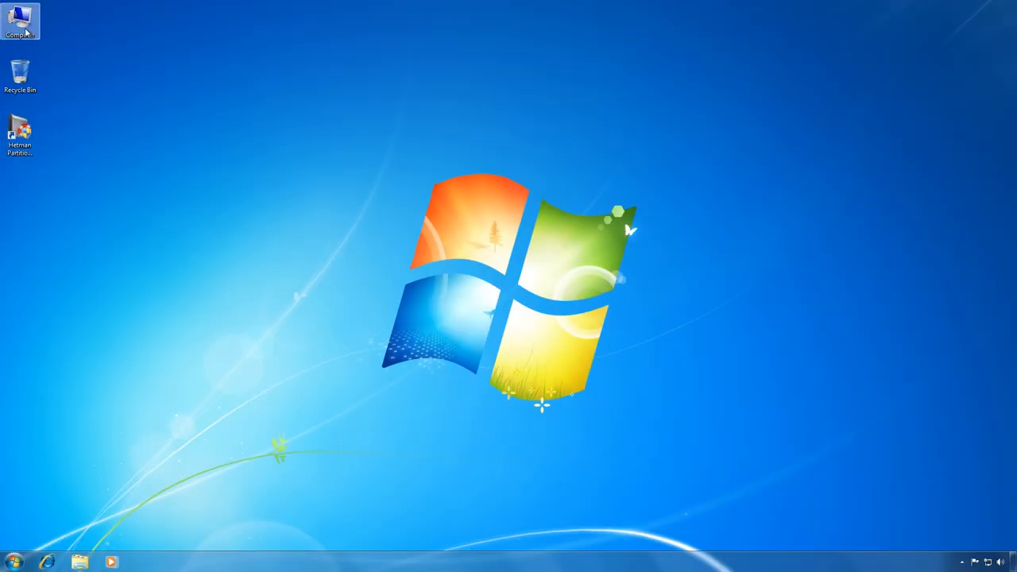
double_click(19, 19)
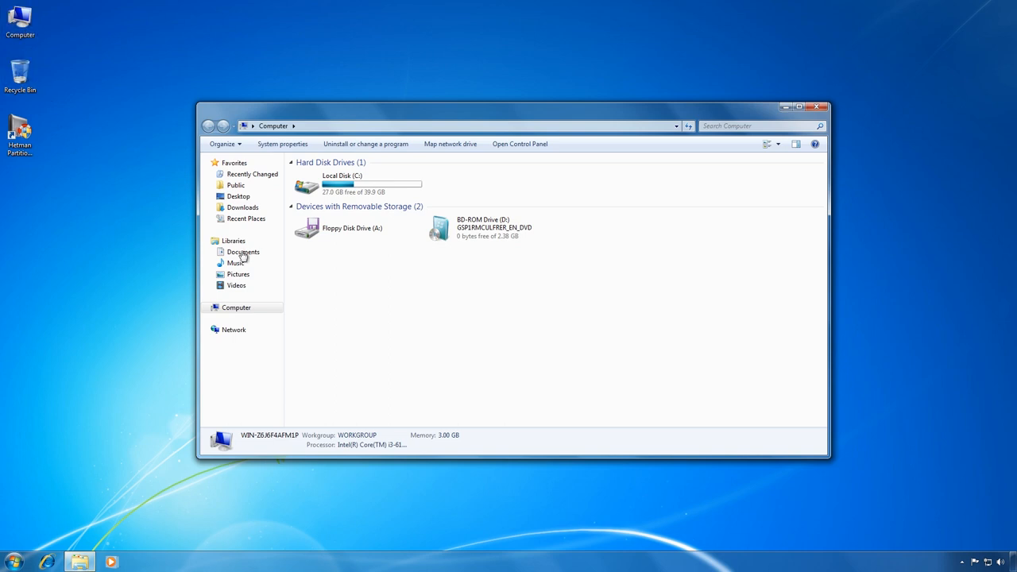
left_click(241, 252)
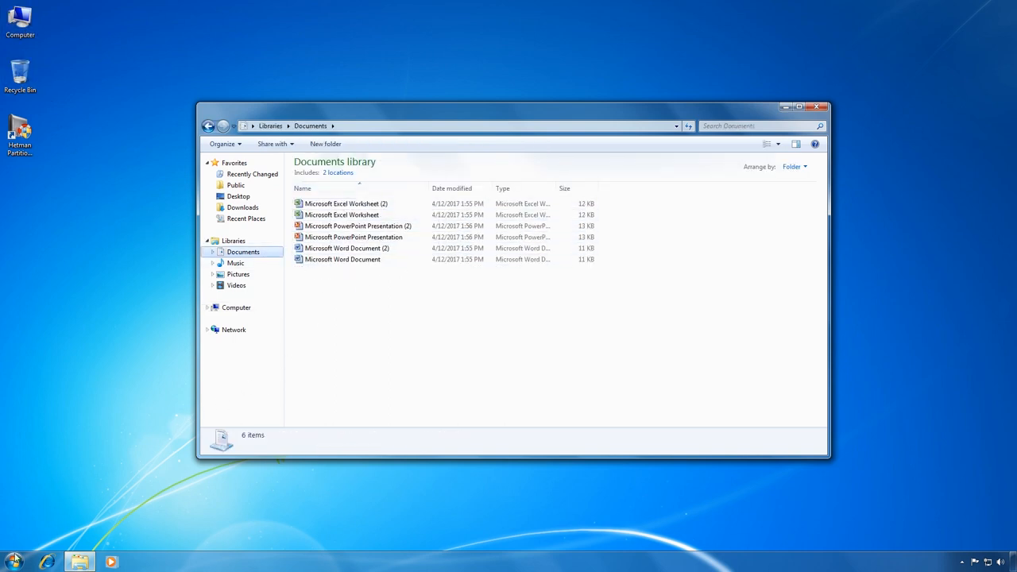
left_click(13, 562)
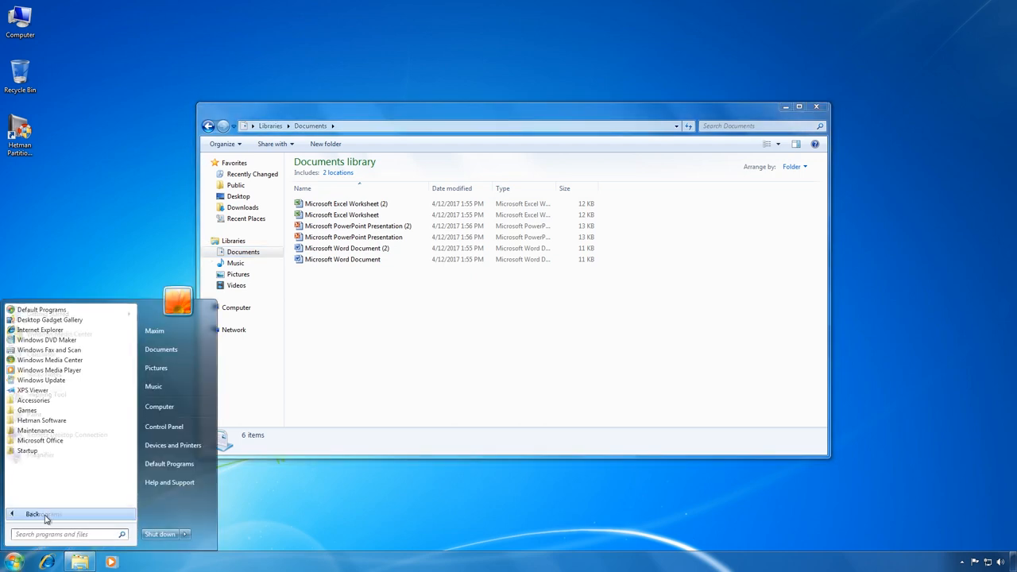
left_click(41, 420)
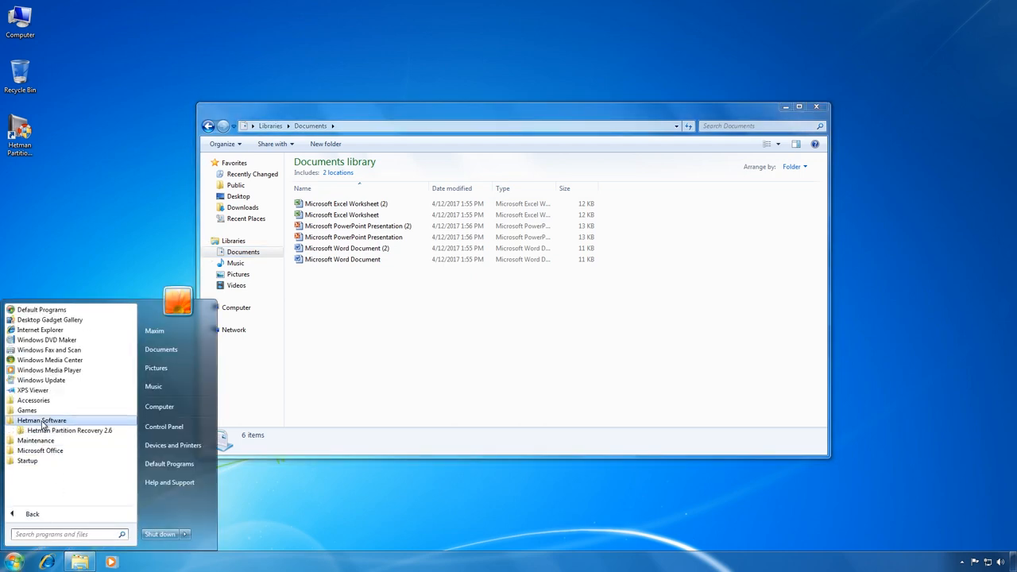
left_click(70, 430)
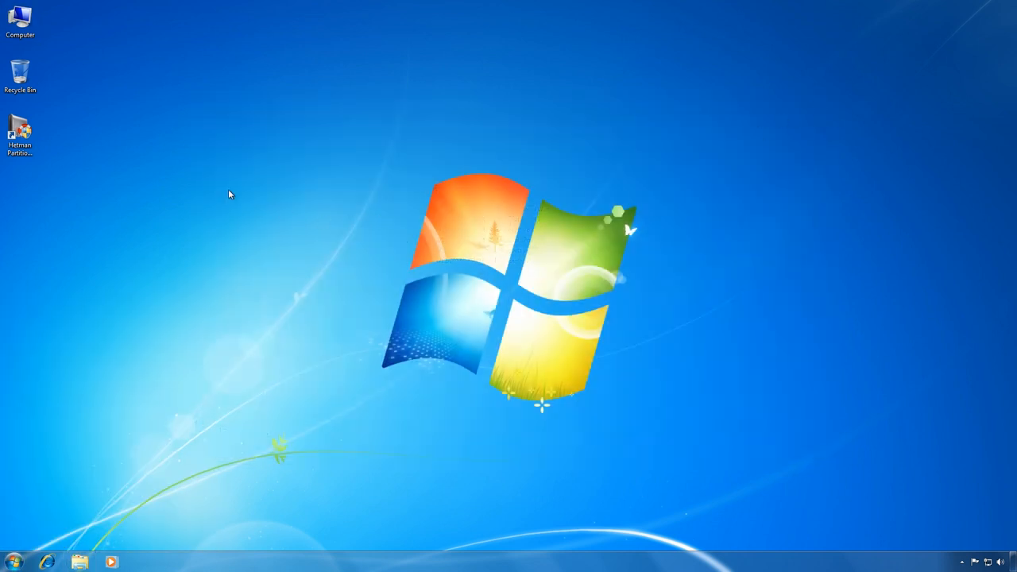
right_click(19, 19)
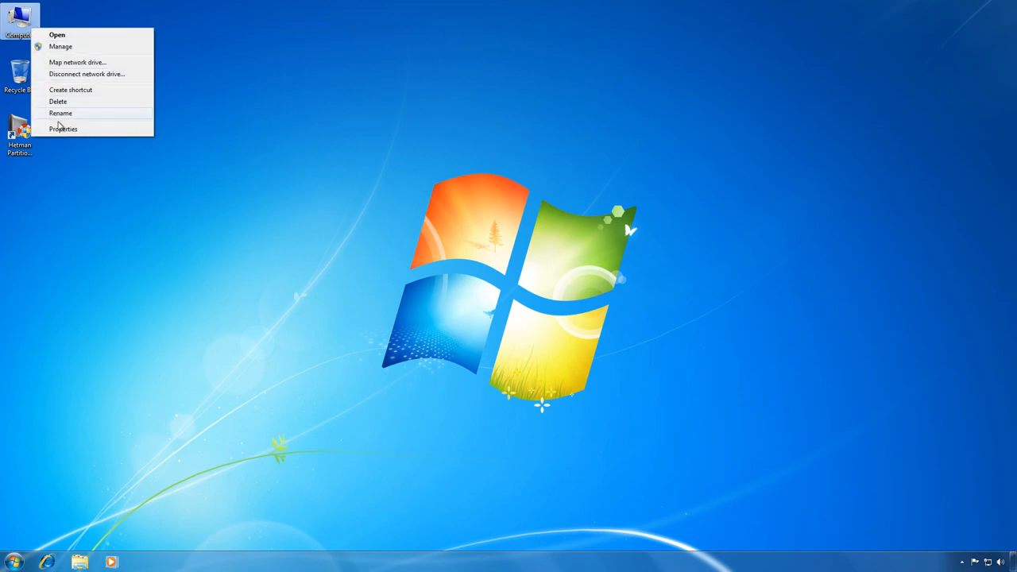
left_click(63, 128)
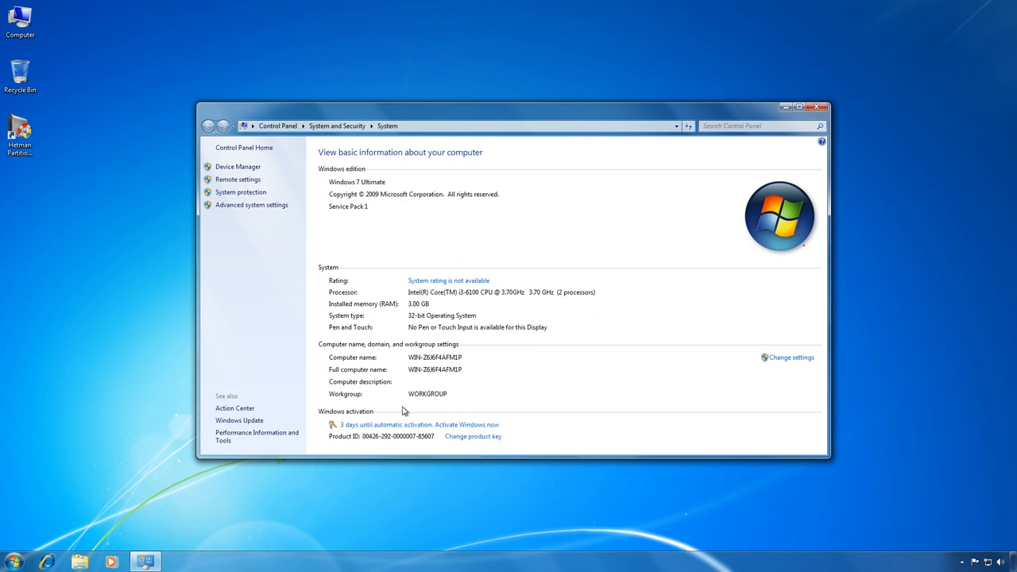
mouse_move(603, 394)
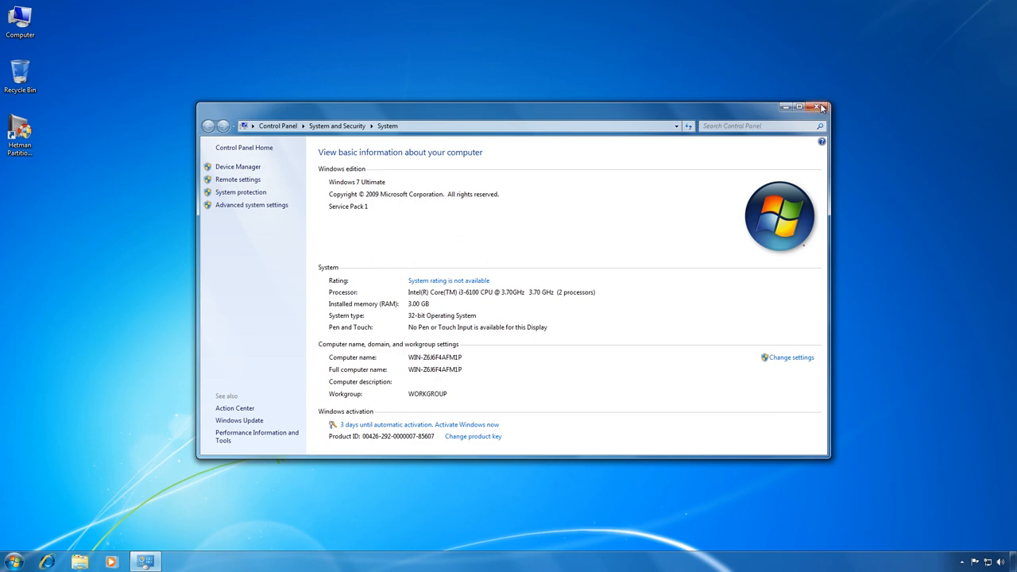
left_click(822, 107)
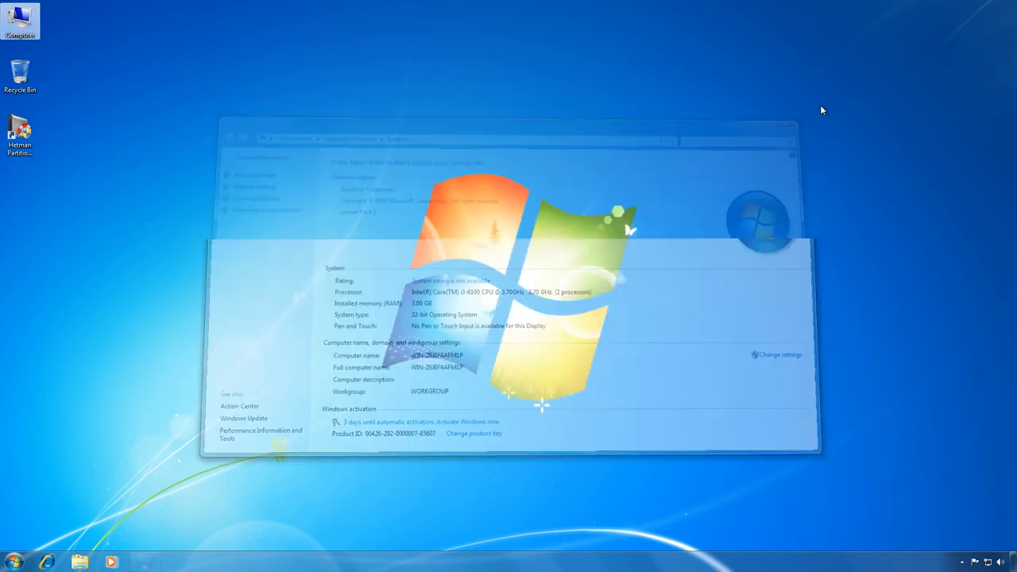